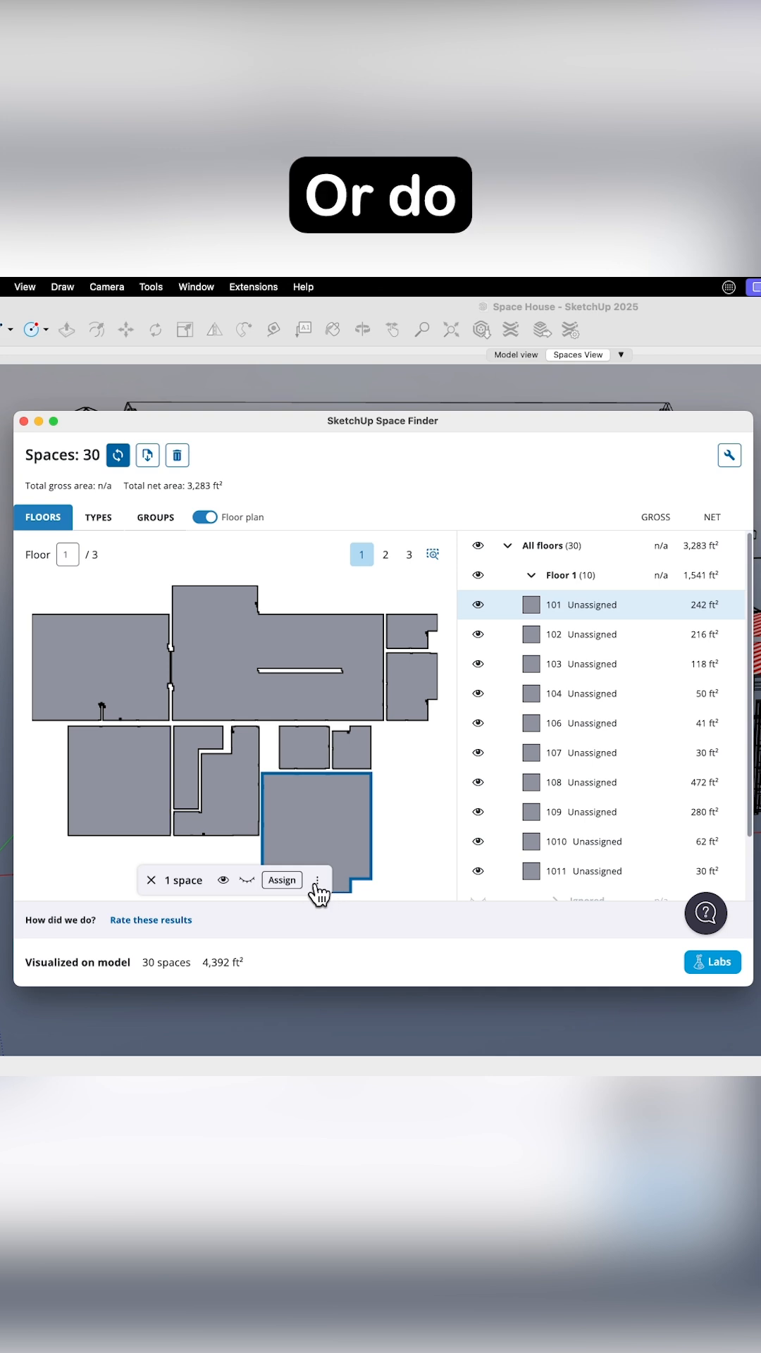
- Reveal the Ignore option for space 101 from the selection bar's three-dot menu
left_click(317, 879)
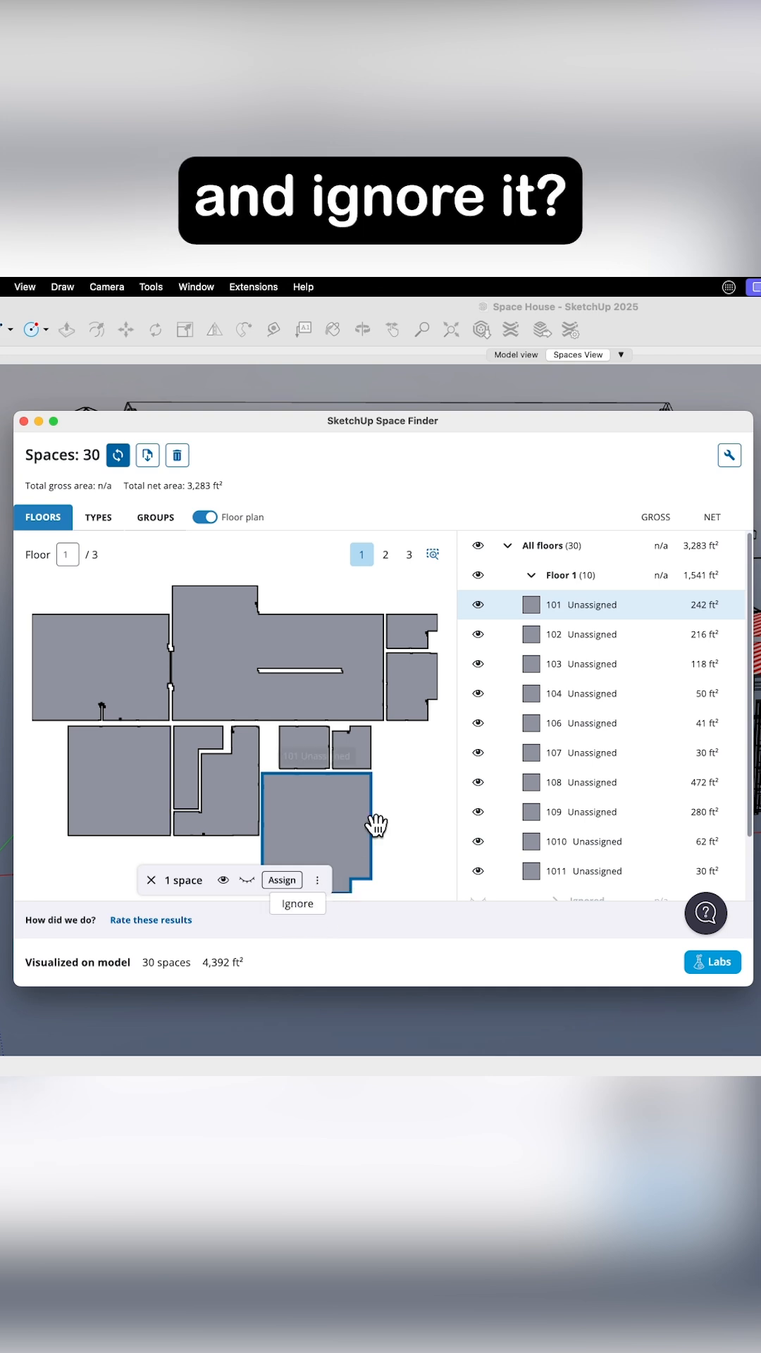
- Assign space 101 the Residential > Single family > Garage type
left_click(281, 879)
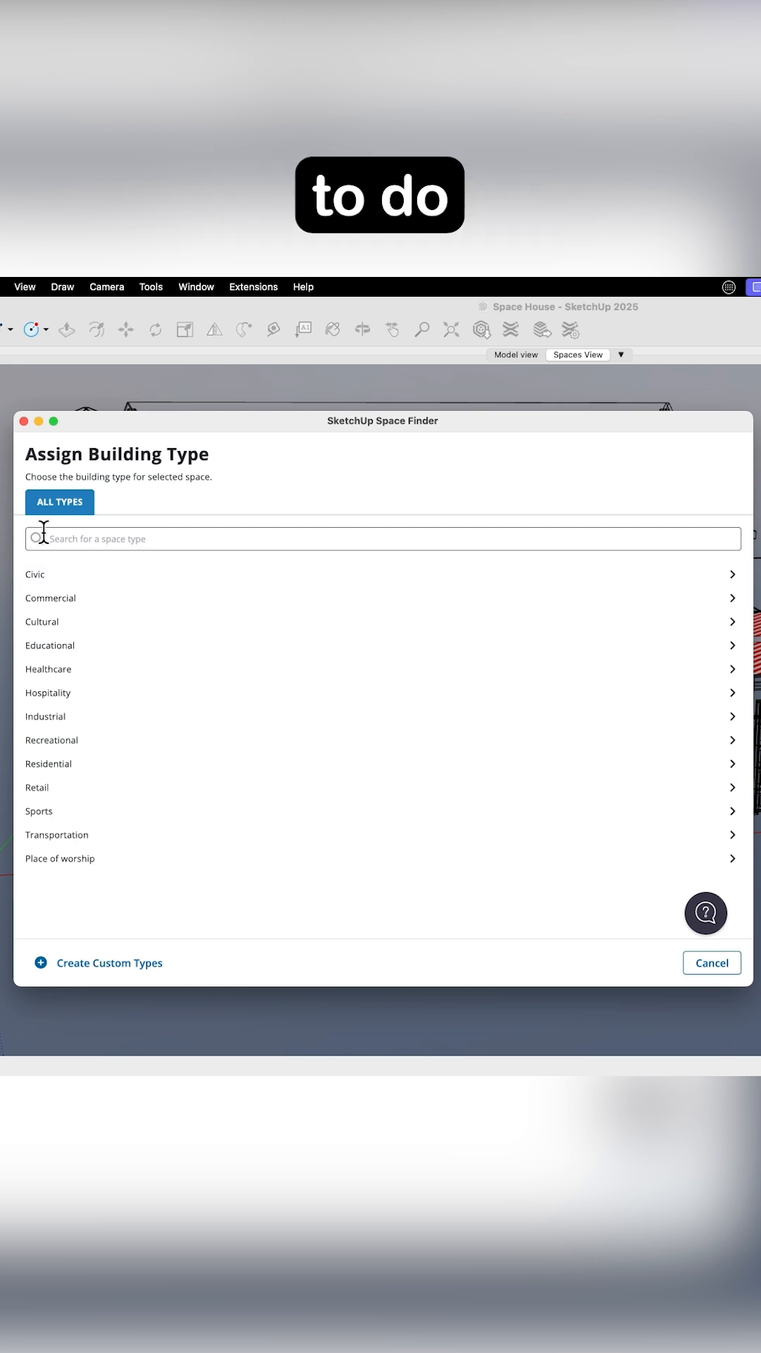
mouse_move(364, 668)
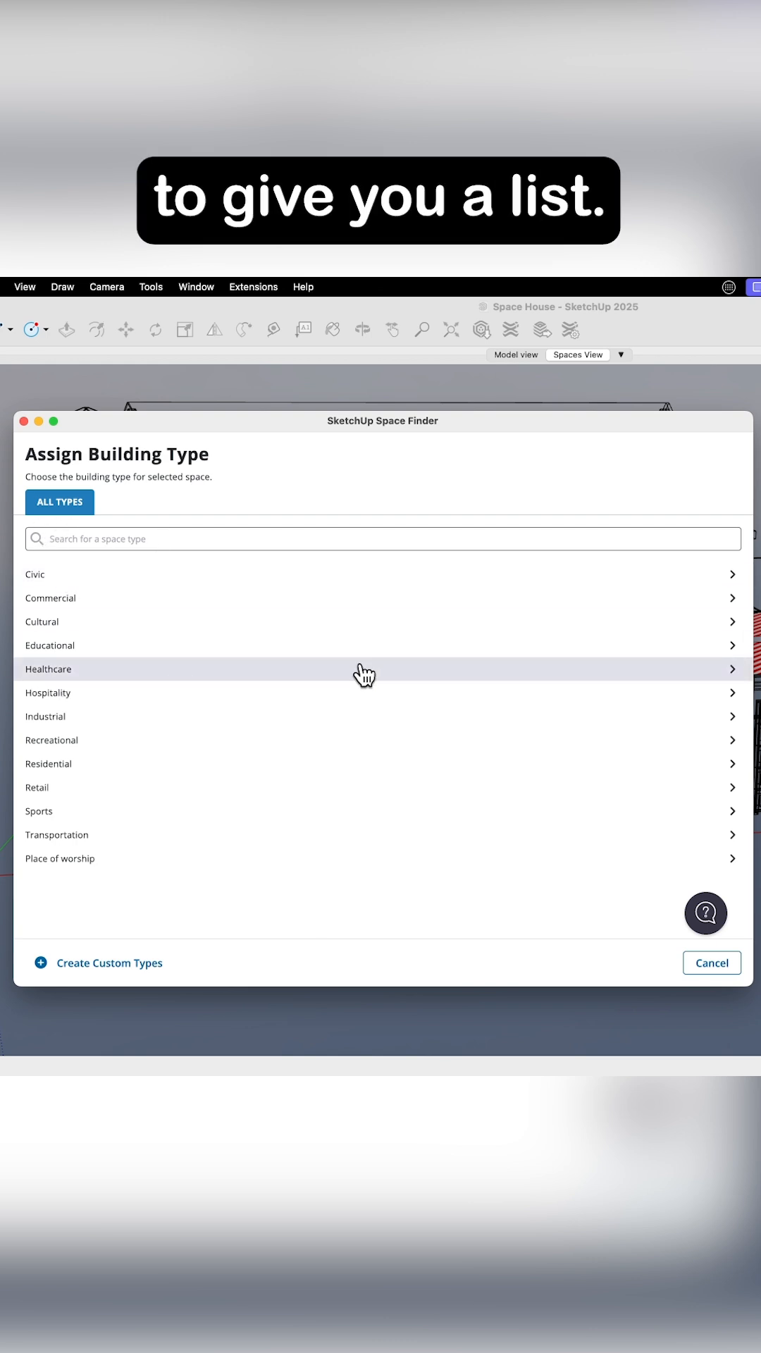
mouse_move(153, 913)
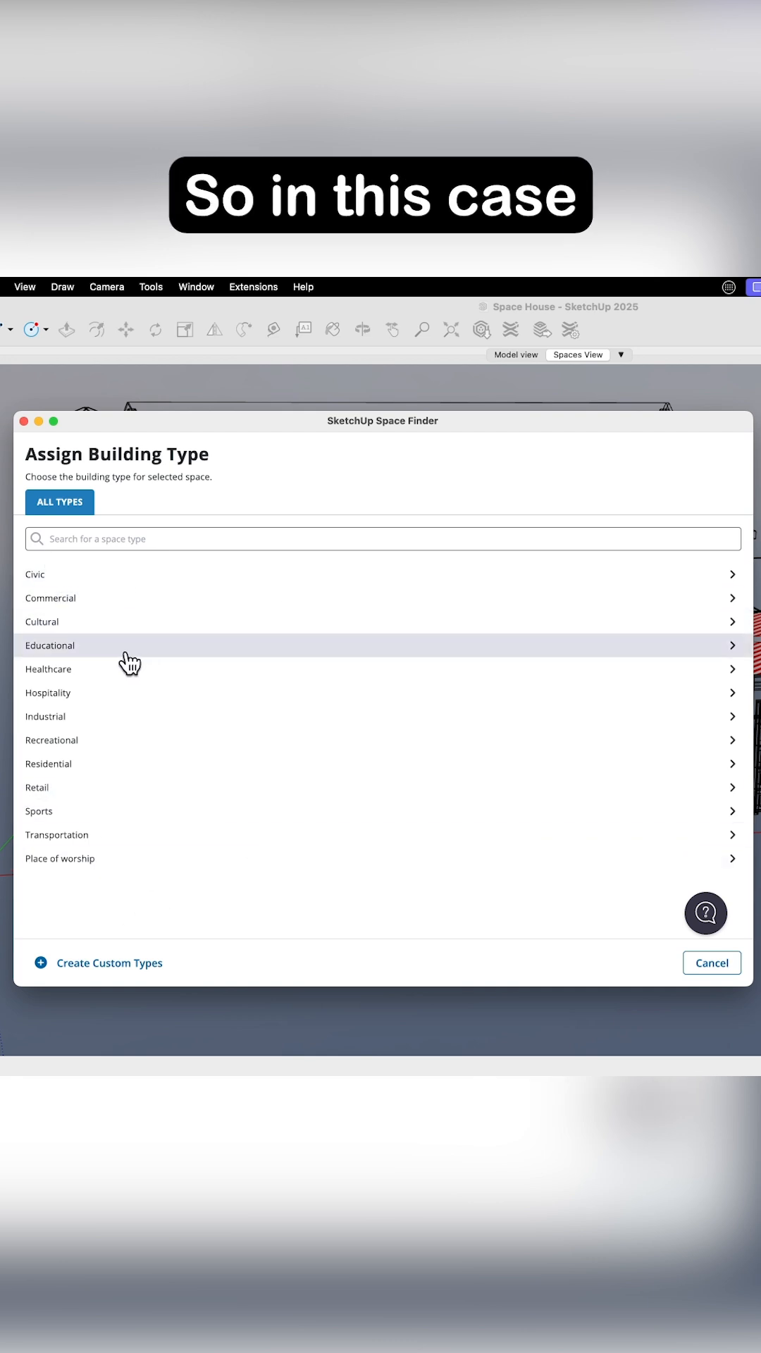
left_click(48, 763)
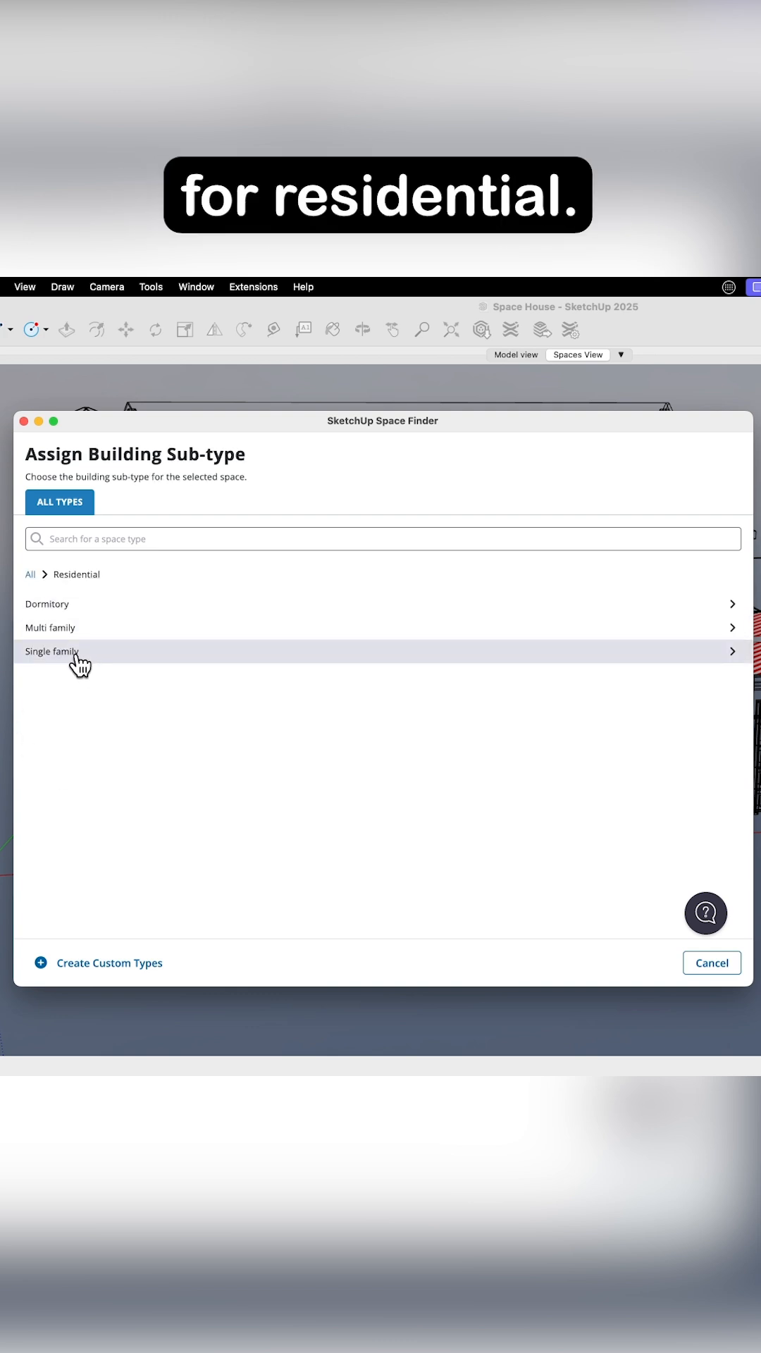
left_click(52, 651)
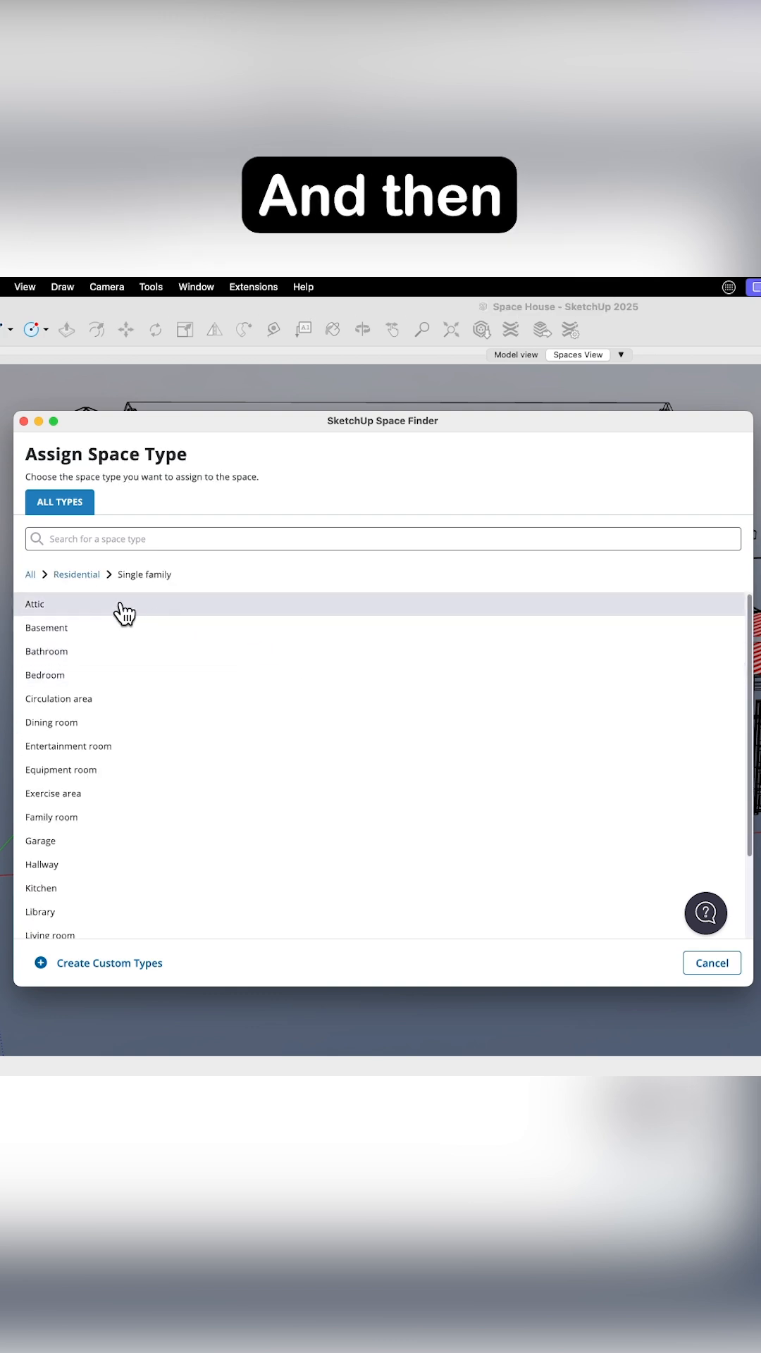
scroll("down", 3)
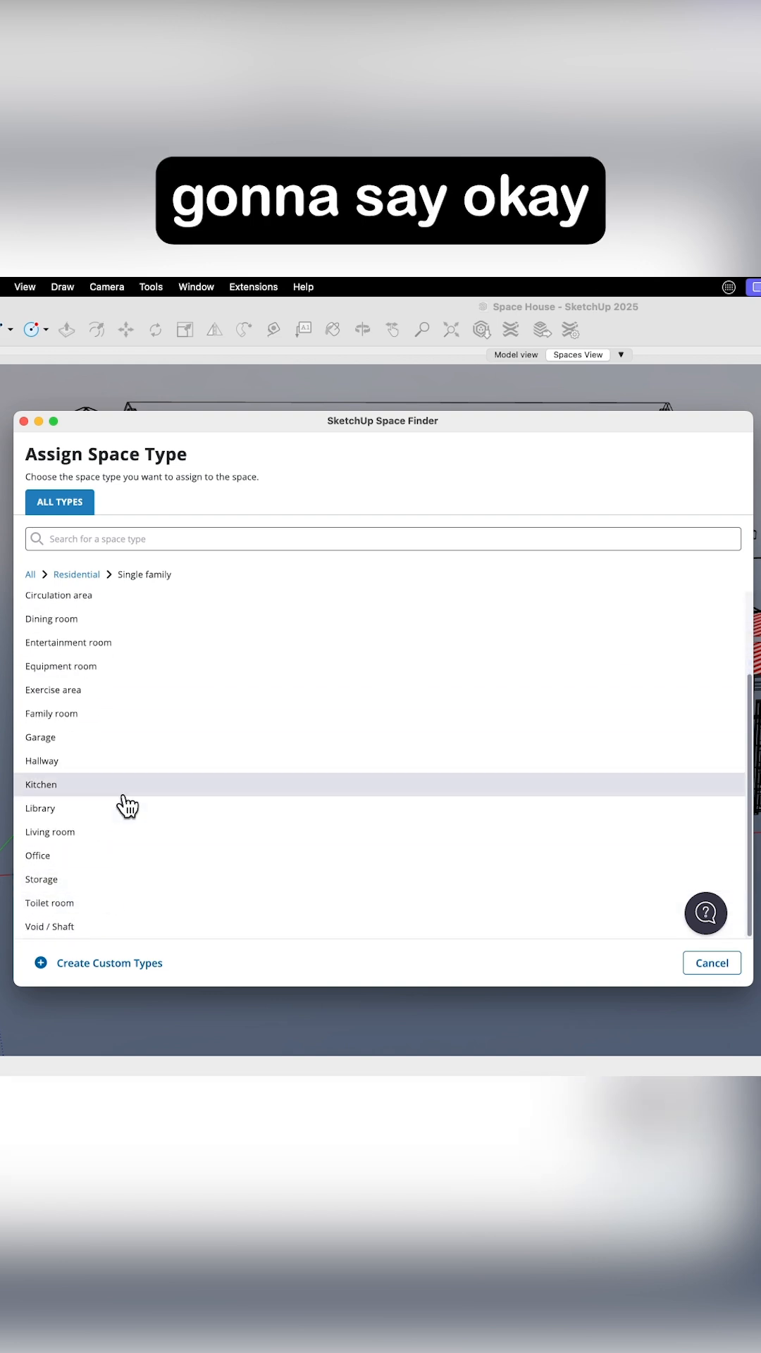
left_click(40, 737)
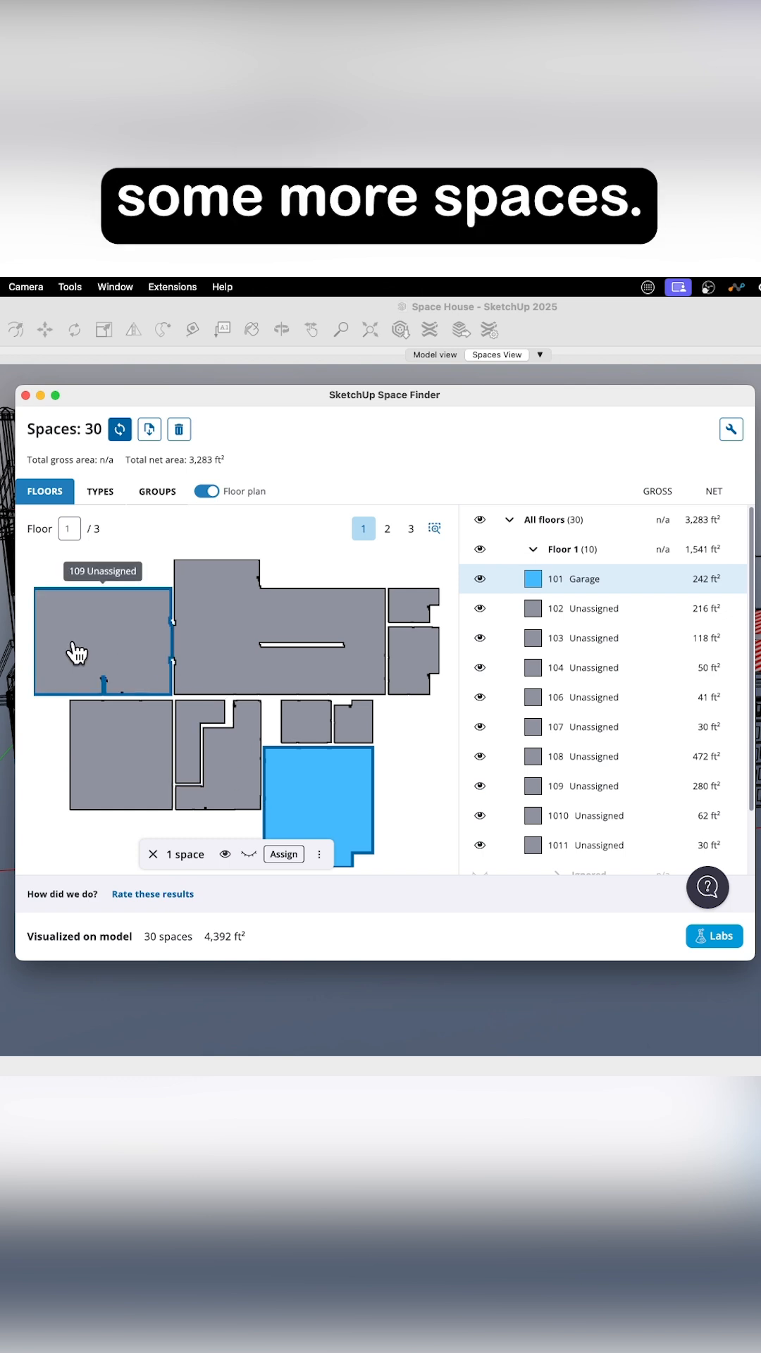
mouse_move(119, 723)
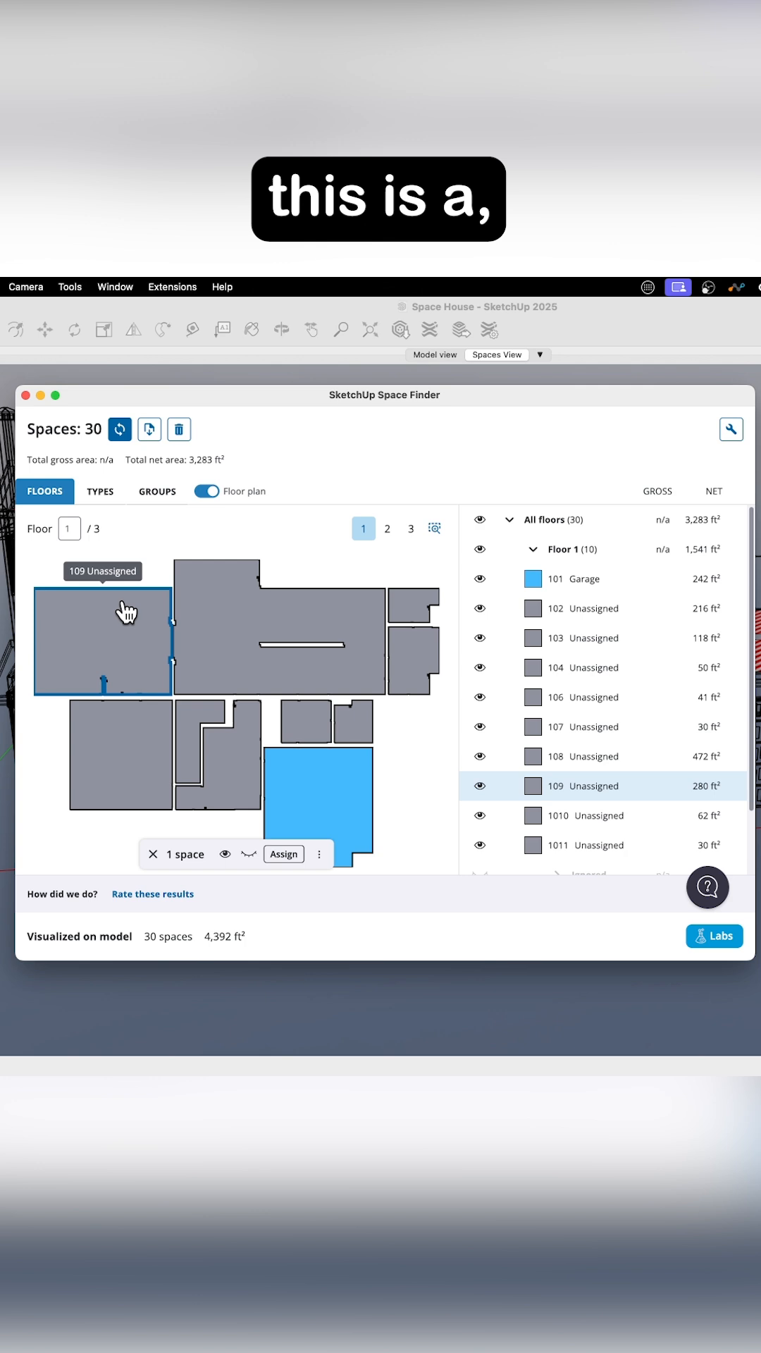
mouse_move(129, 640)
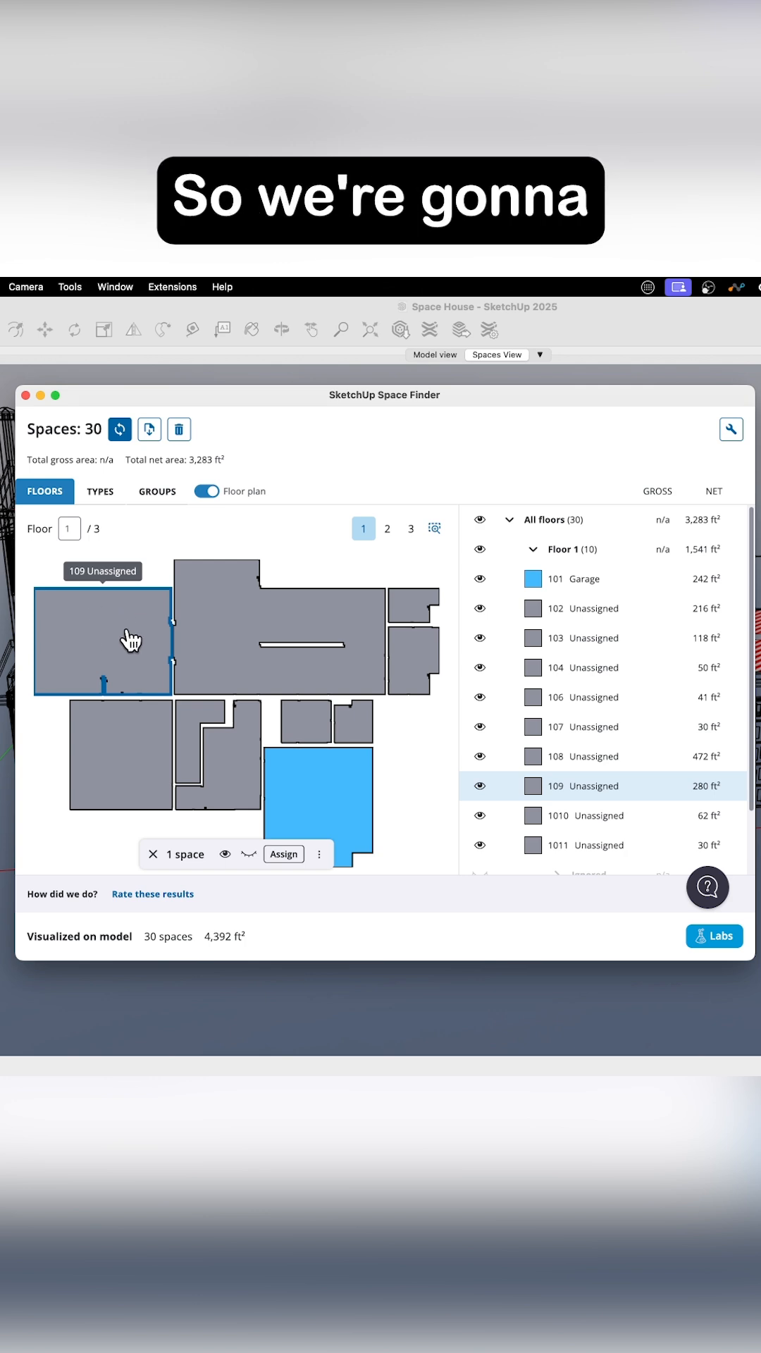
- Assign space 109 as Living room and 108 as Kitchen, then begin assigning space 102
left_click(283, 855)
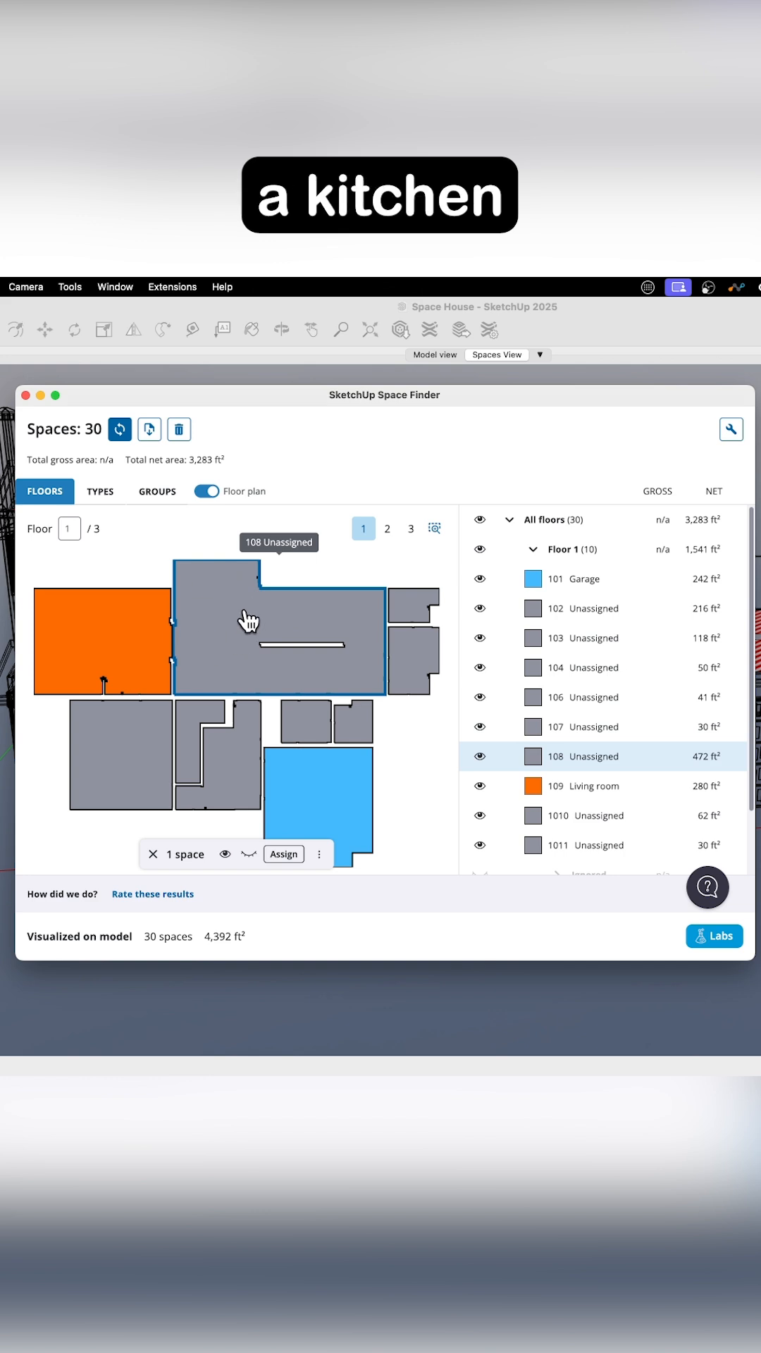
left_click(283, 854)
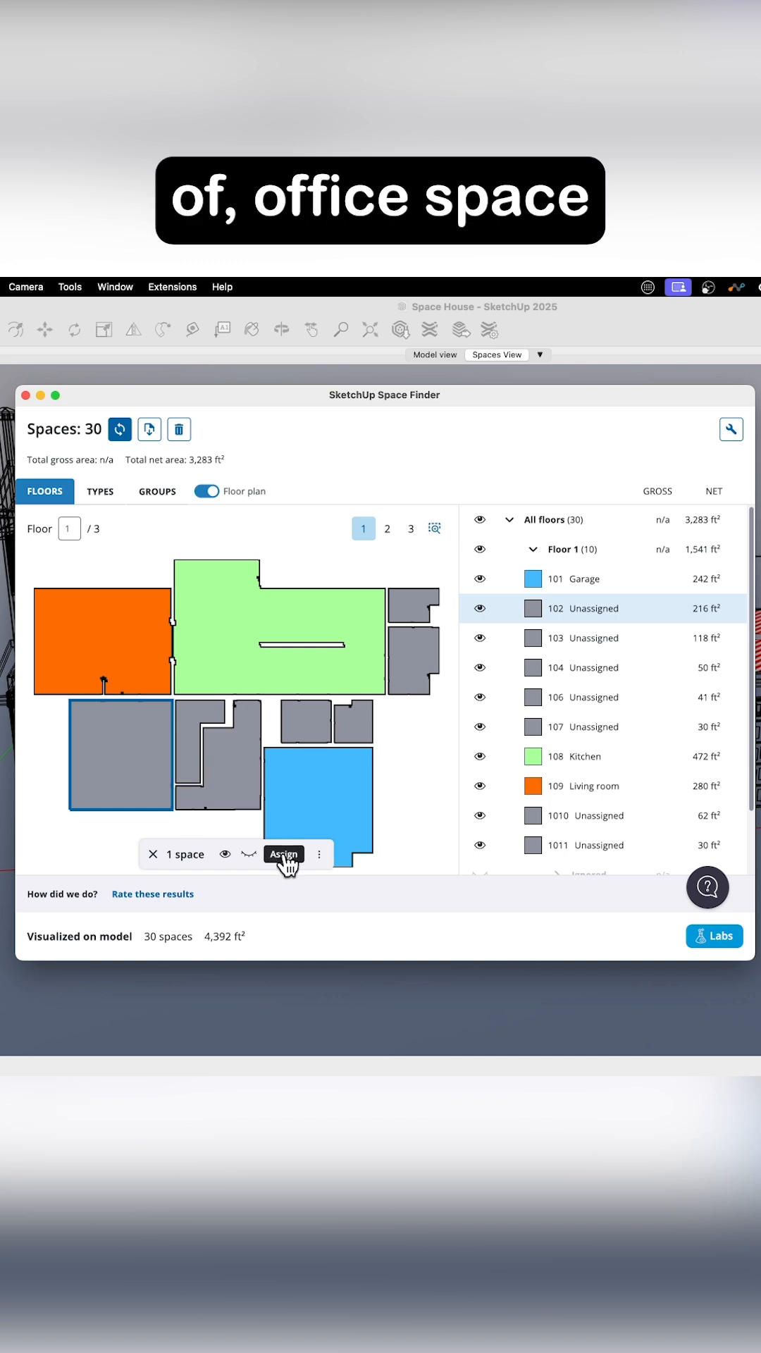
left_click(284, 854)
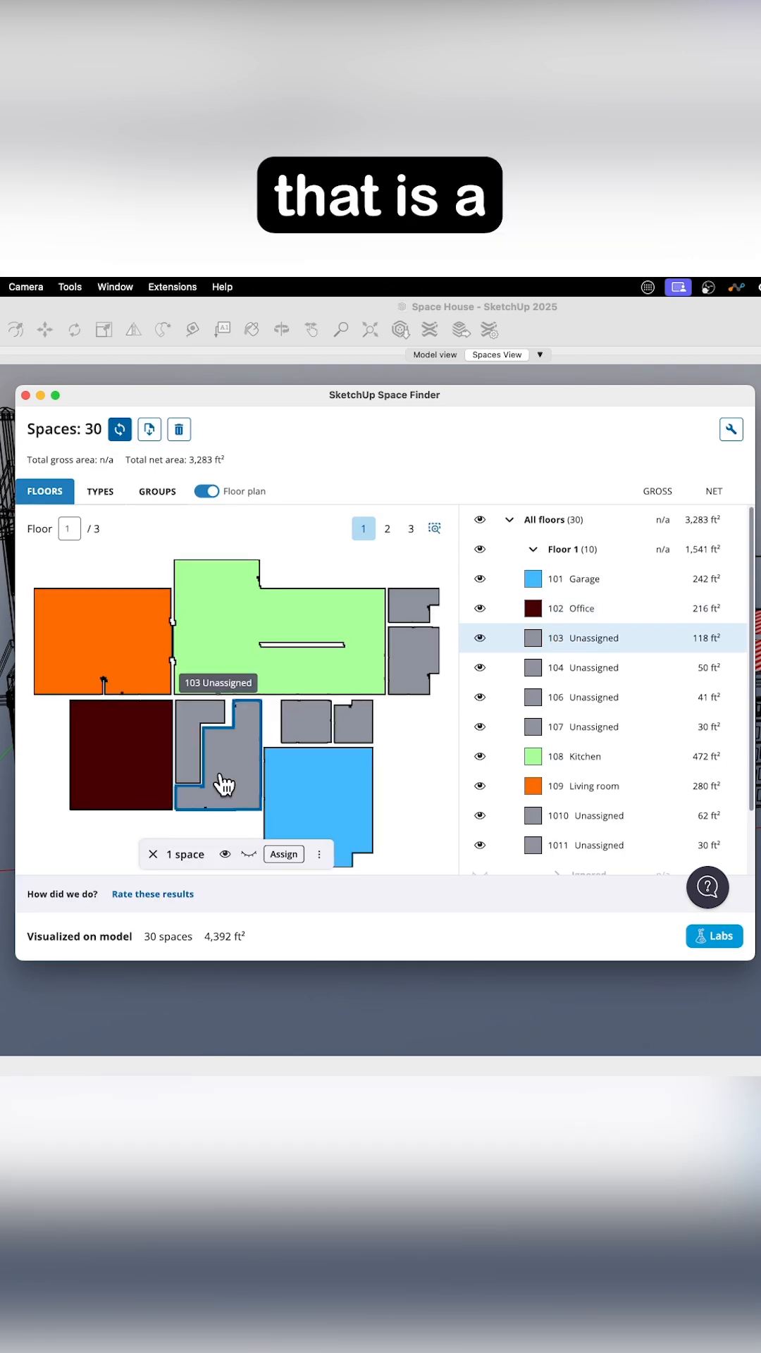
- Bring up the space-type choices for space 103 after 102 becomes an Office
left_click(283, 854)
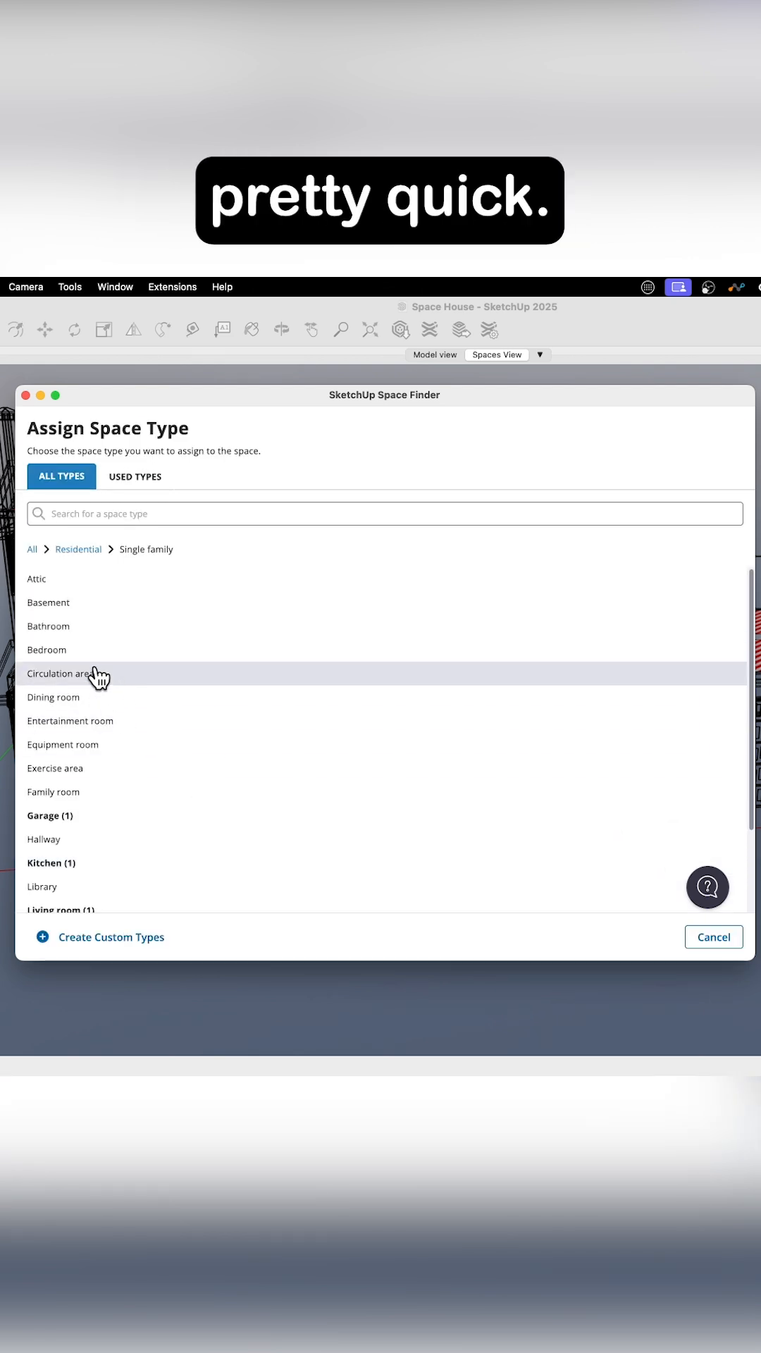